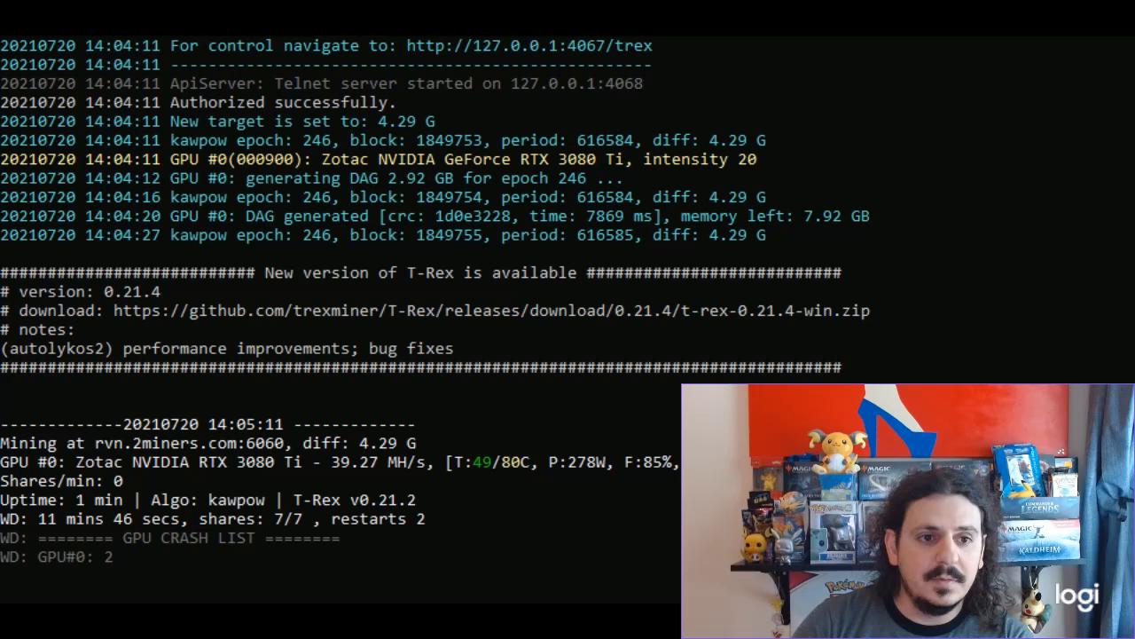
pyautogui.scroll(-3)
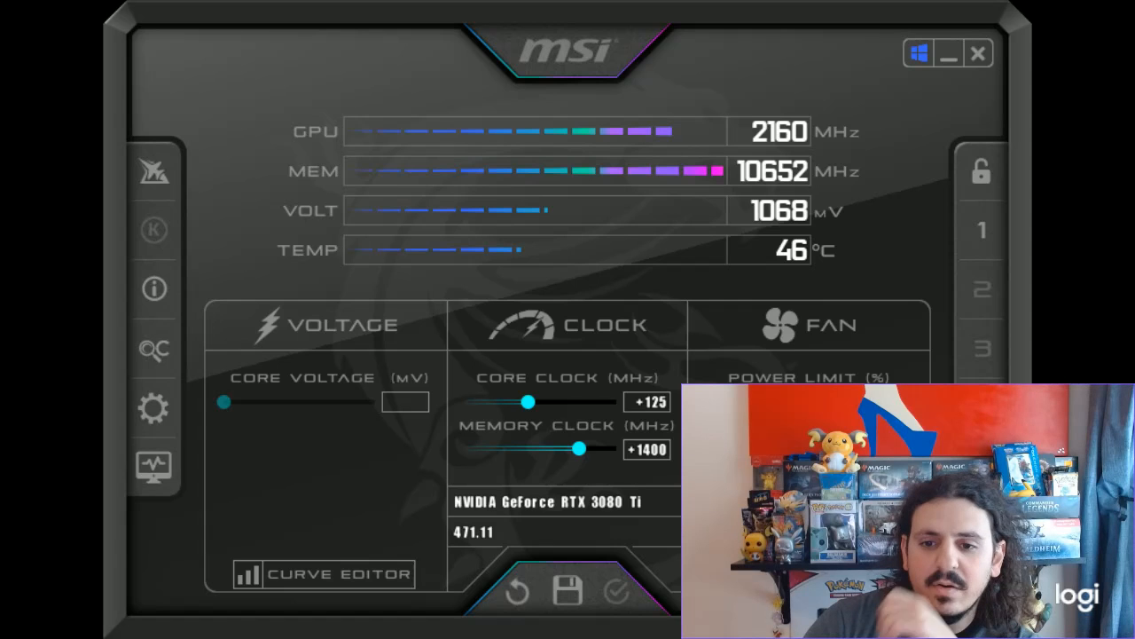
pyautogui.moveTo(820, 333)
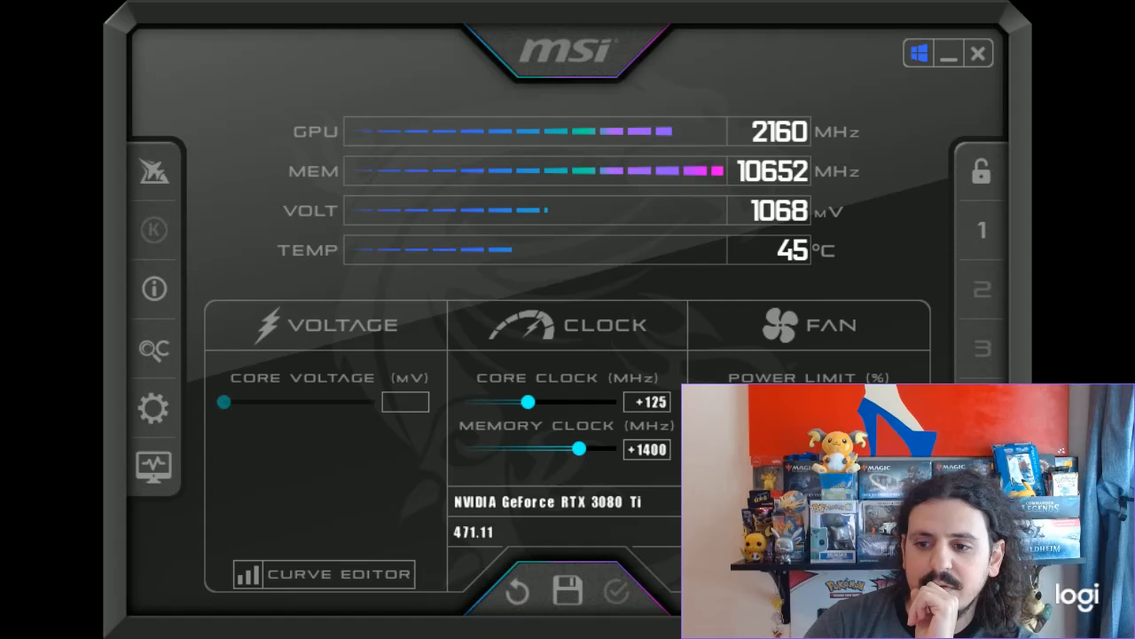
pyautogui.moveTo(299, 238)
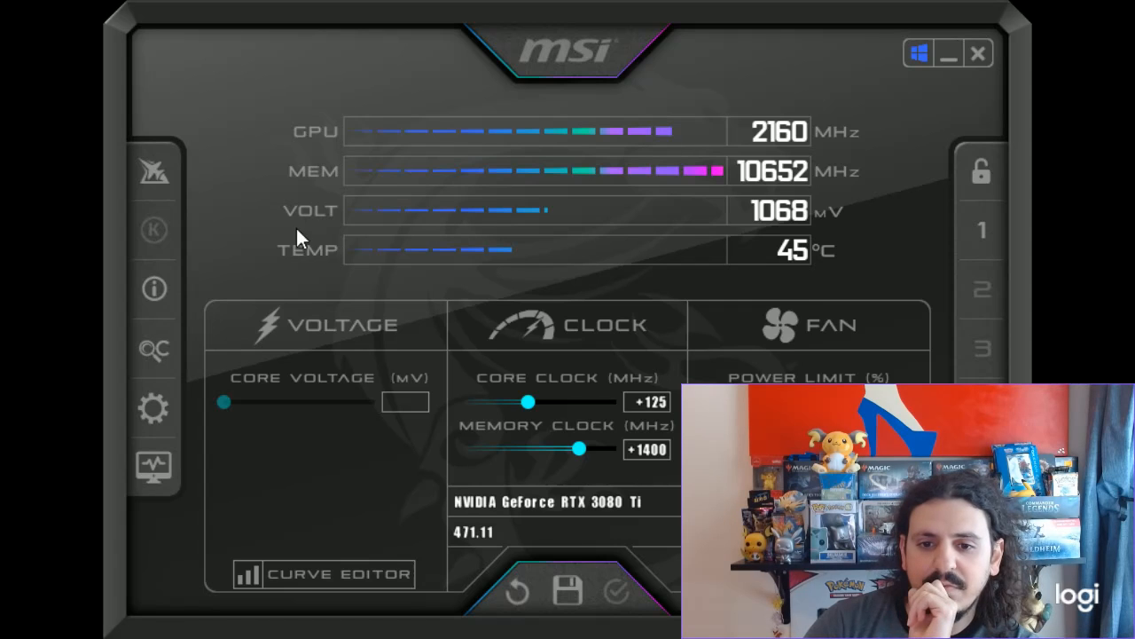
pyautogui.moveTo(629, 518)
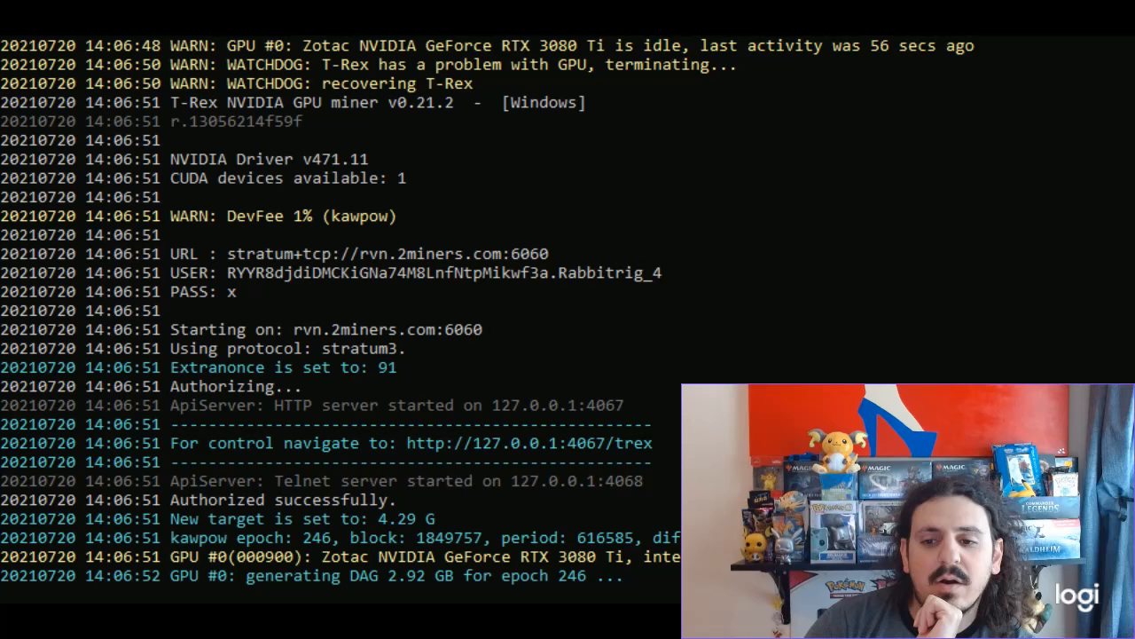
pyautogui.scroll(-3)
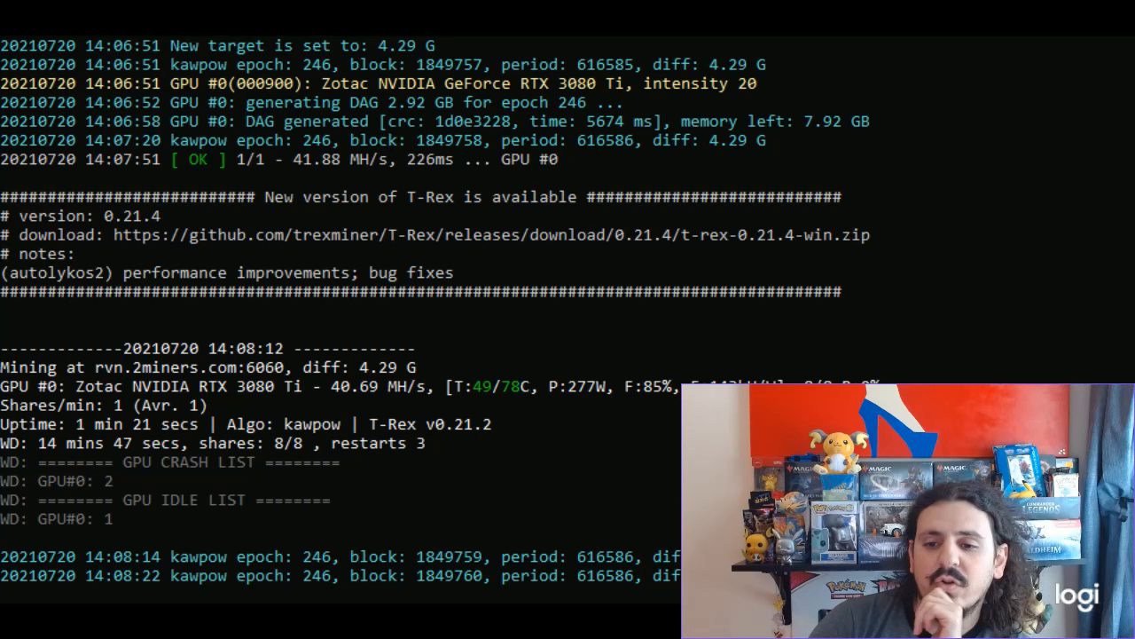
pyautogui.scroll(-3)
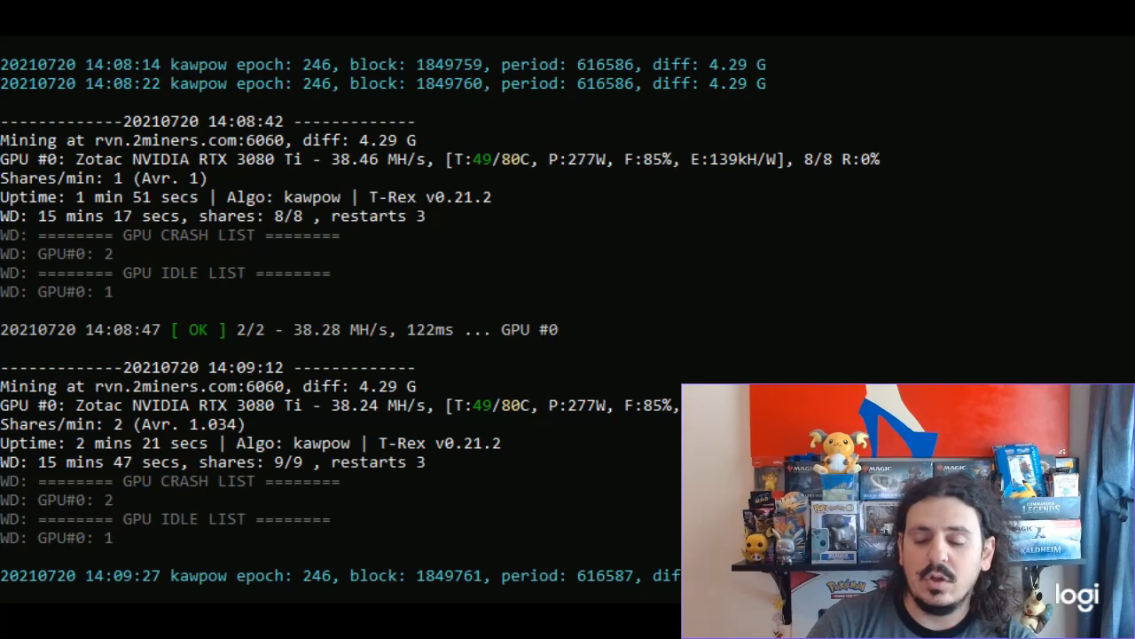
pyautogui.scroll(-3)
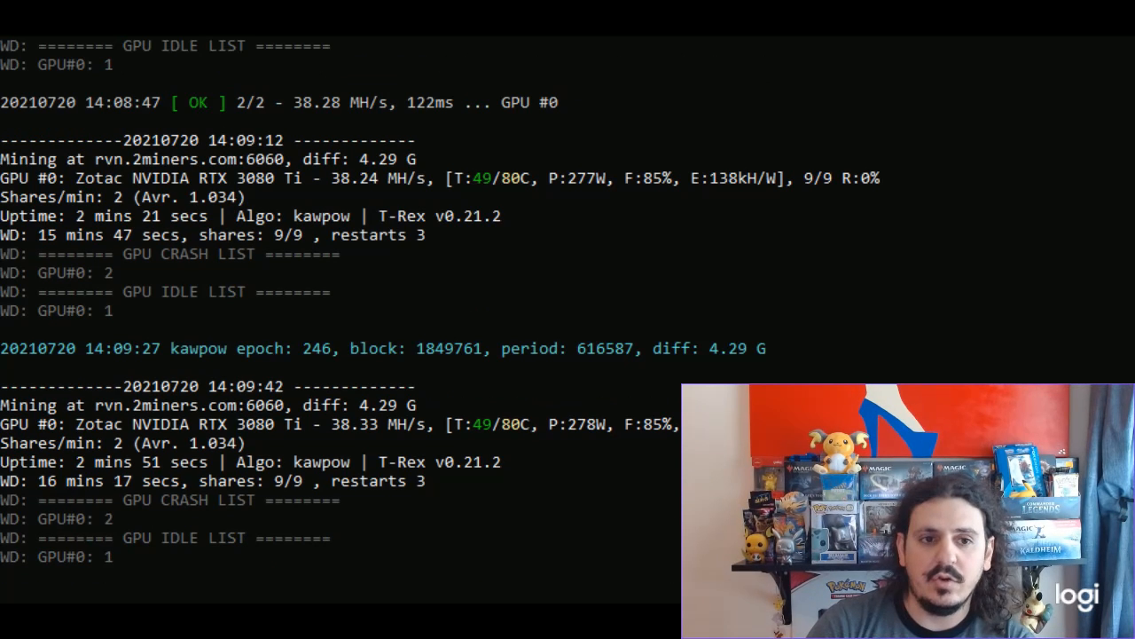